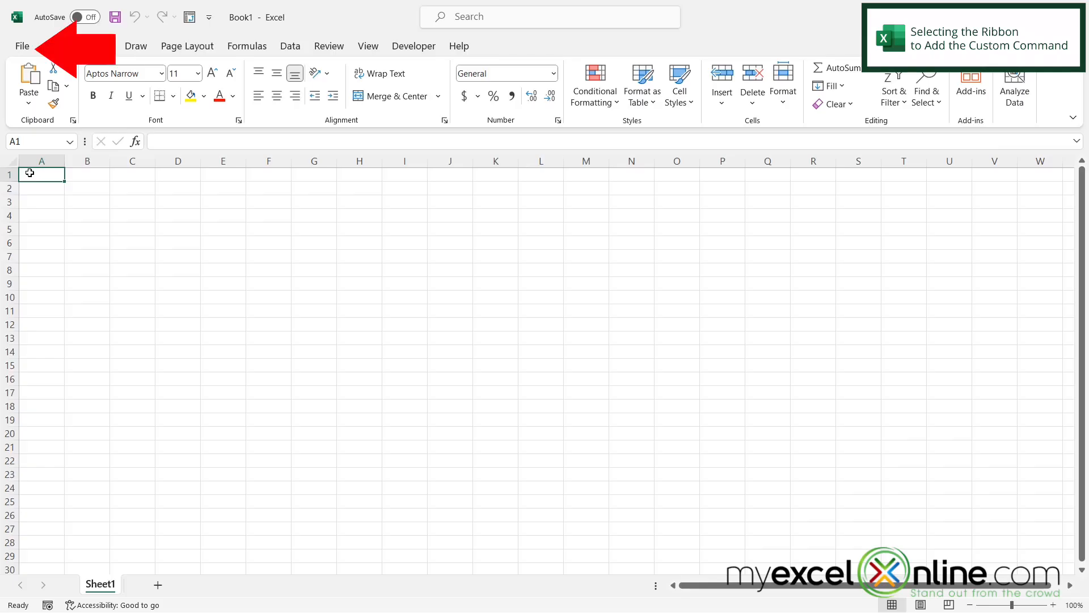
# Step: Reach the Excel Options dialog through the File backstage menu
pyautogui.click(23, 45)
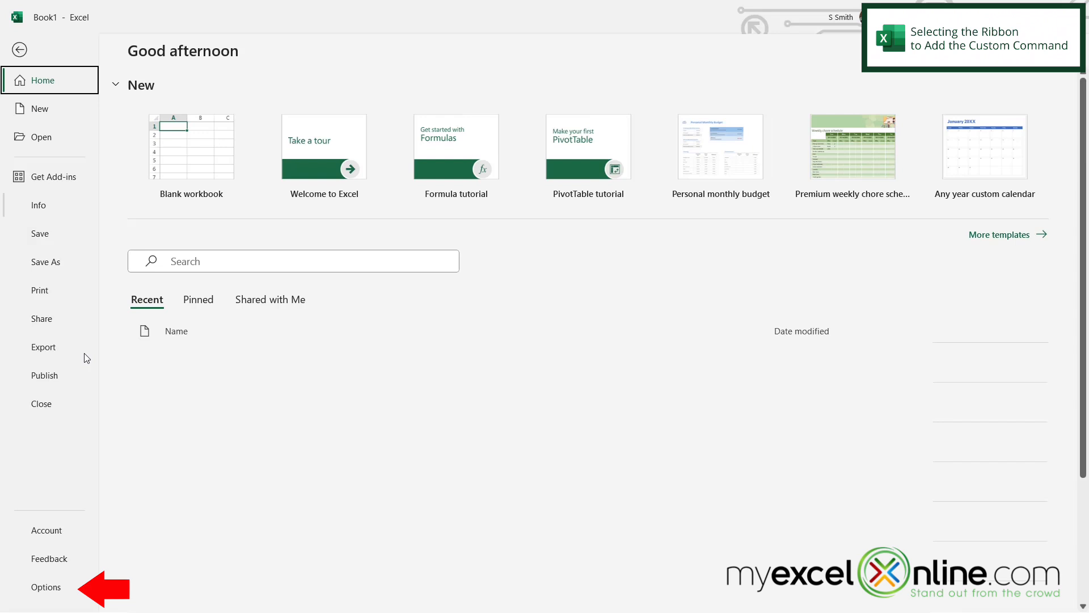
pyautogui.moveTo(48, 588)
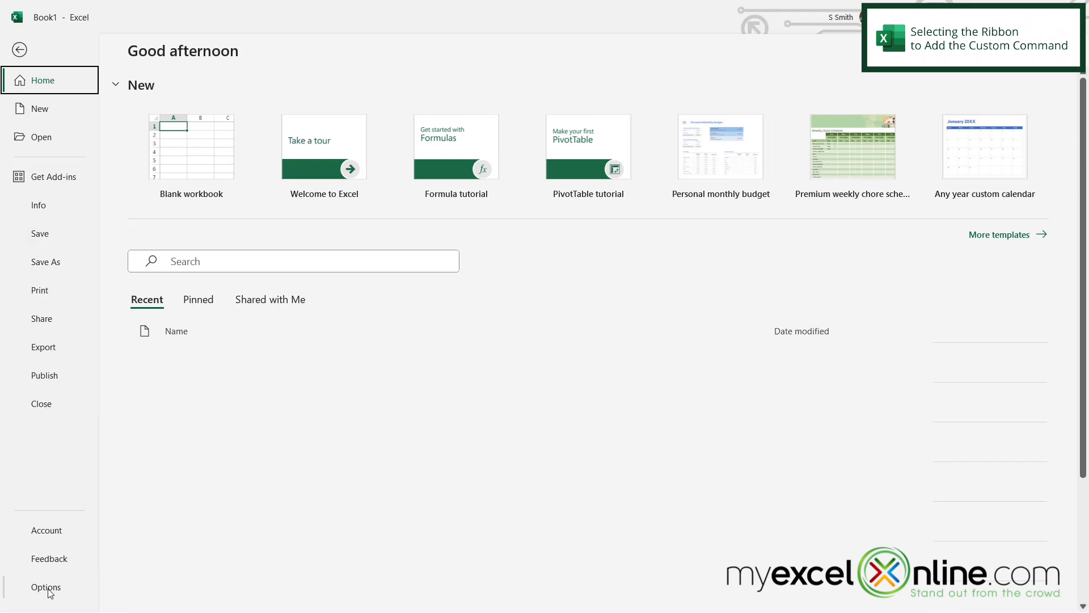
pyautogui.click(46, 587)
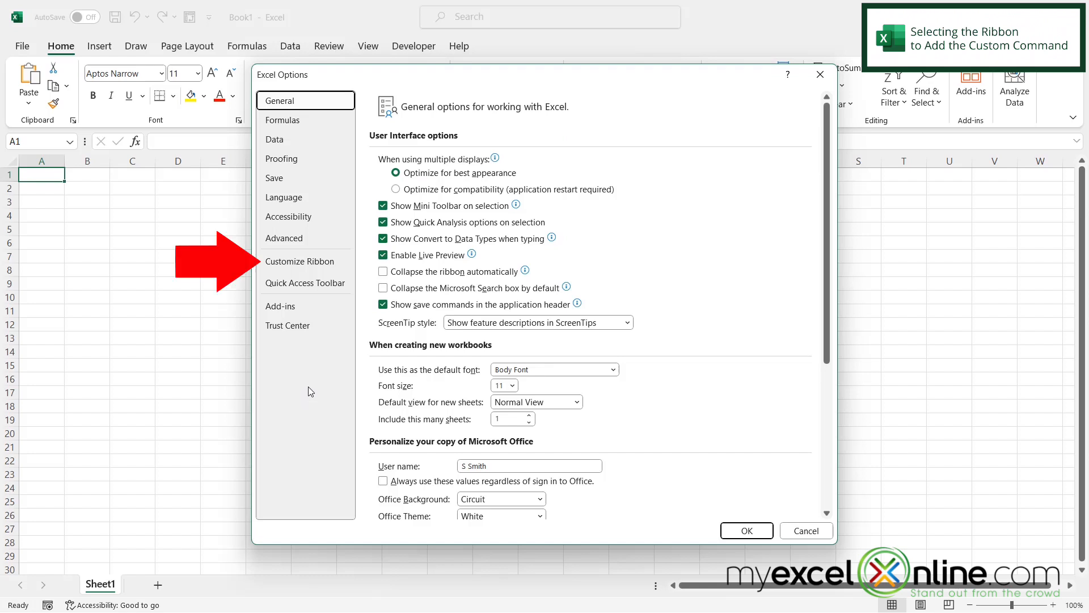
# Step: Show Customize Ribbon and select the Home tab in the Main Tabs list
pyautogui.click(299, 261)
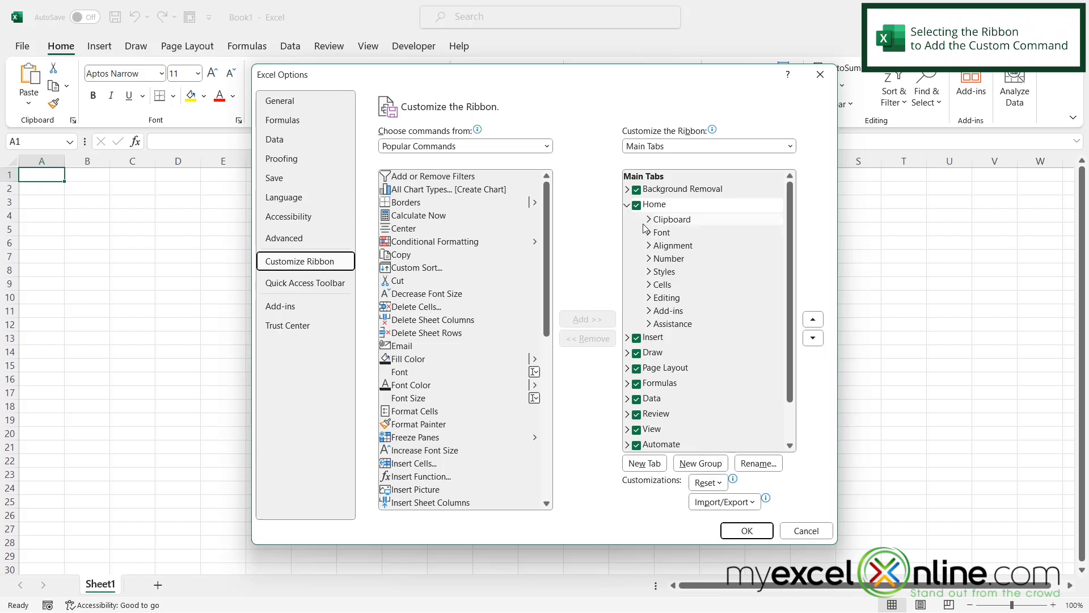
pyautogui.click(654, 204)
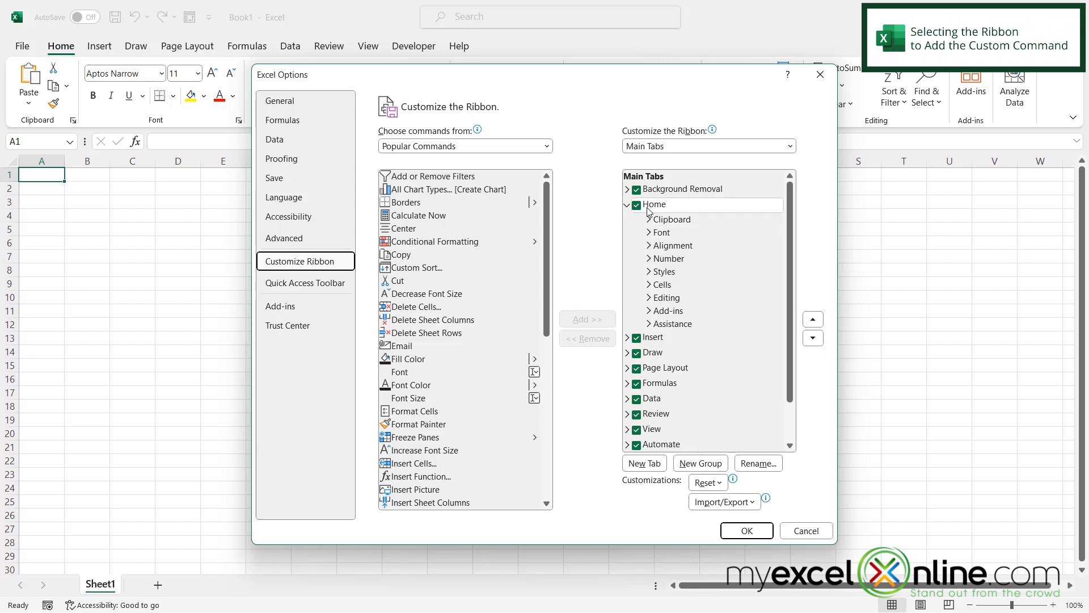
pyautogui.moveTo(675, 219)
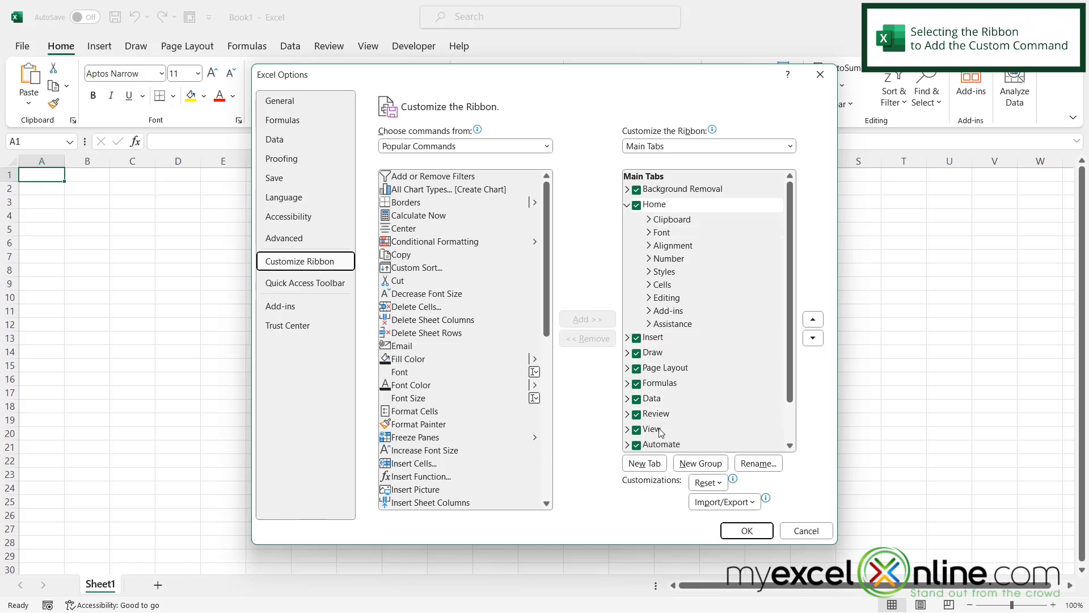
pyautogui.click(656, 413)
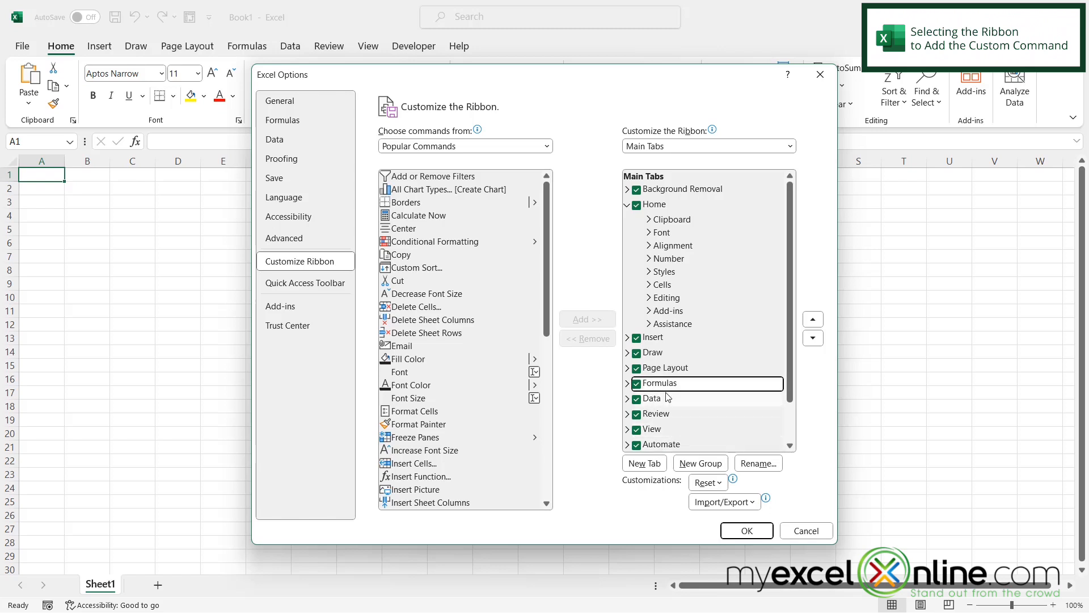
pyautogui.click(654, 203)
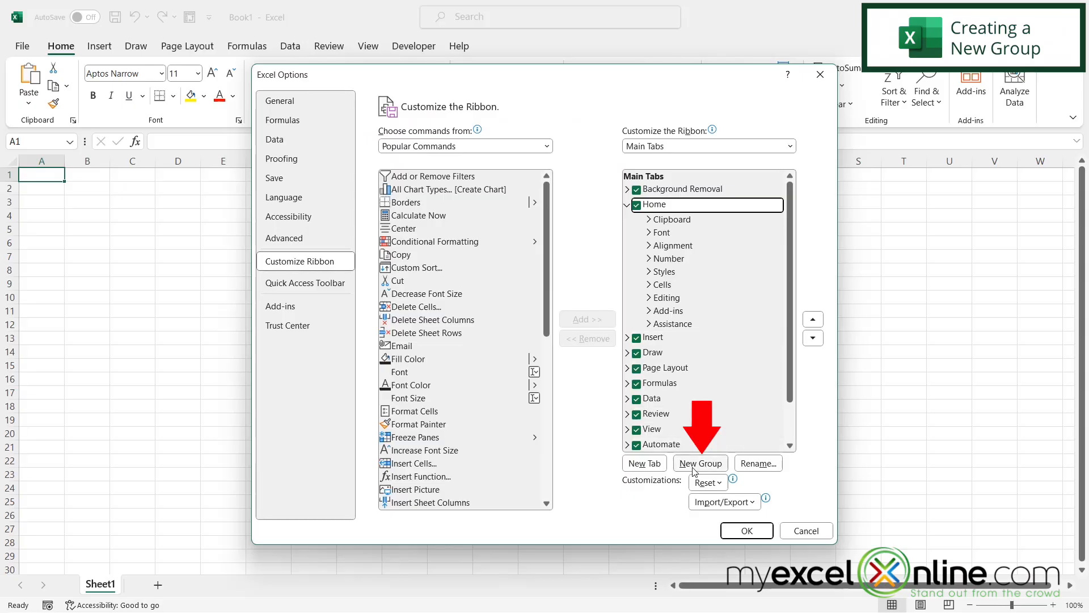
# Step: Add a new custom group to the Home tab and rename it 'My Group'
pyautogui.click(699, 463)
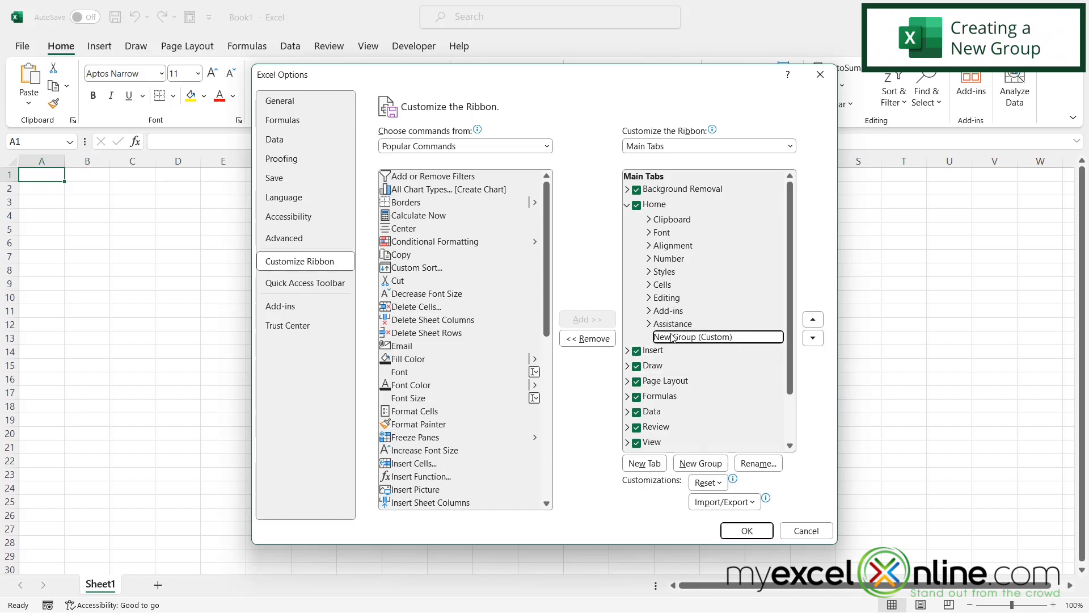
pyautogui.click(757, 463)
pyautogui.write('M')
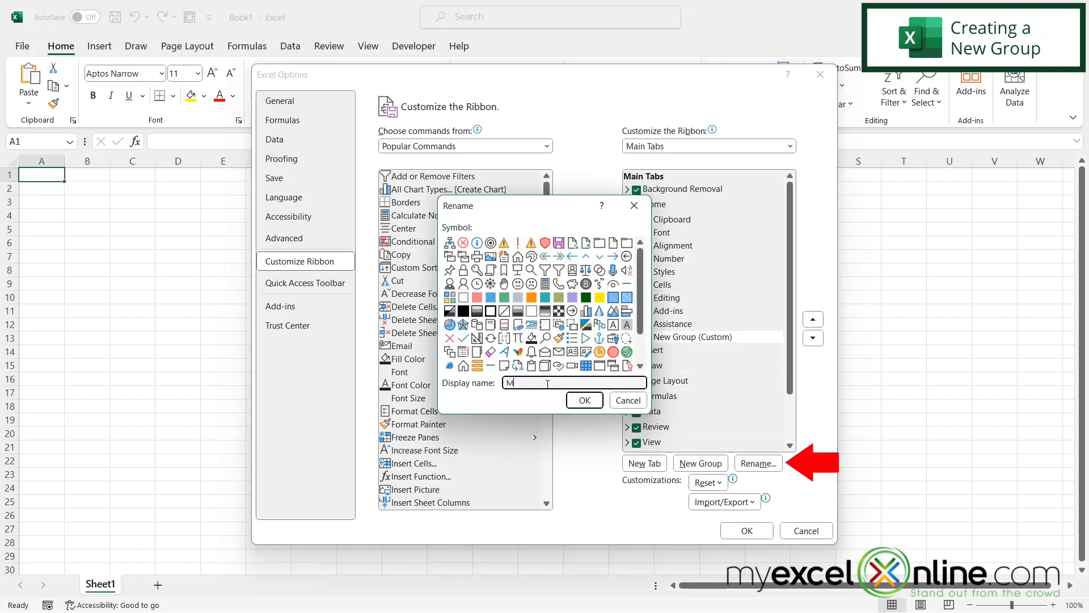
pyautogui.write('y Group')
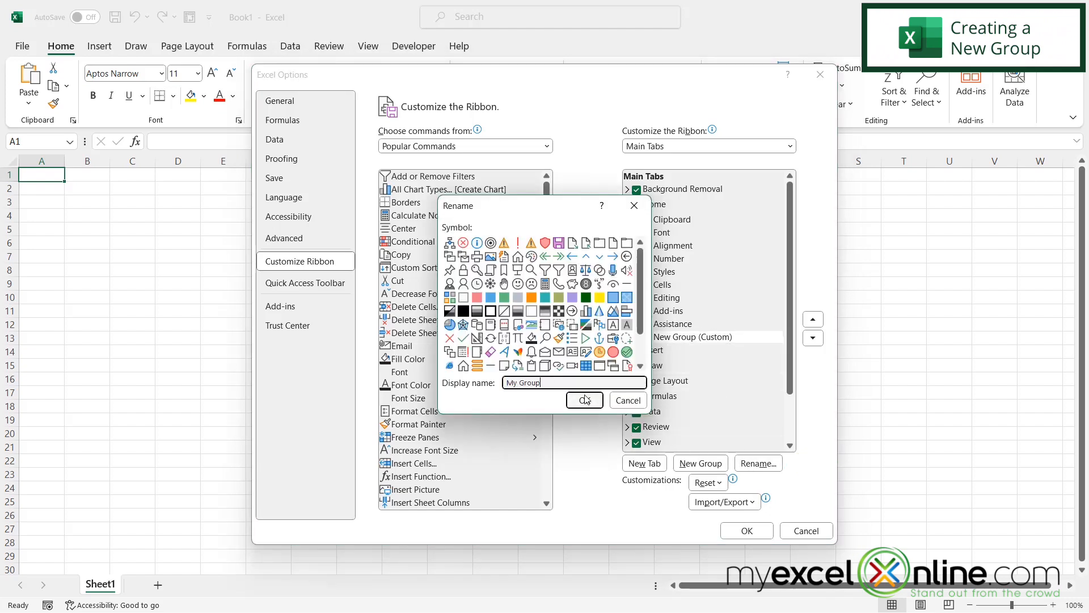
pyautogui.click(583, 400)
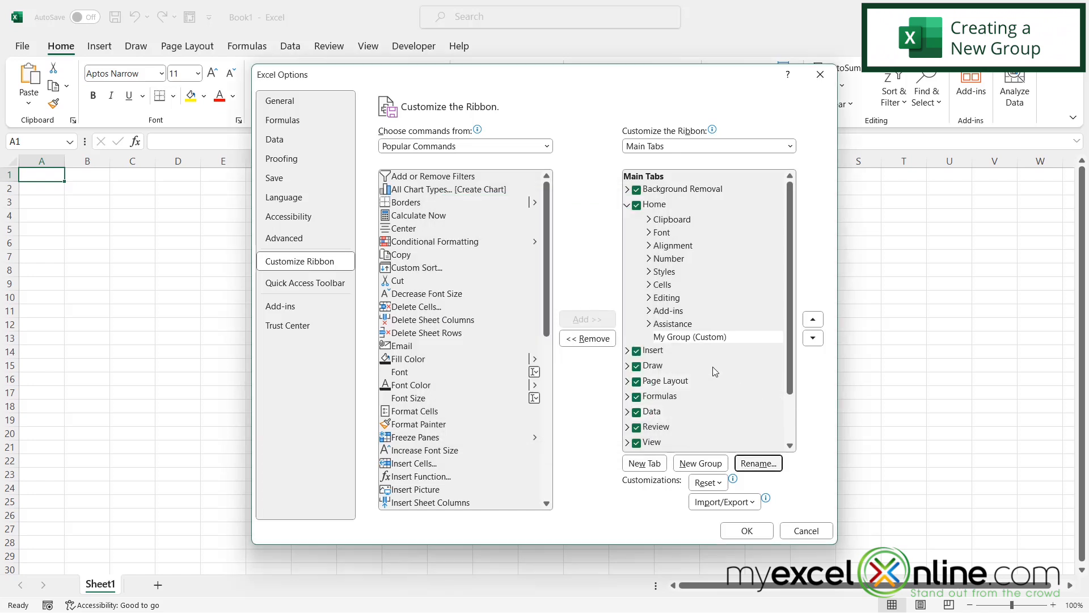
# Step: Switch the command source to All Commands and scroll to Paste Special
pyautogui.click(703, 337)
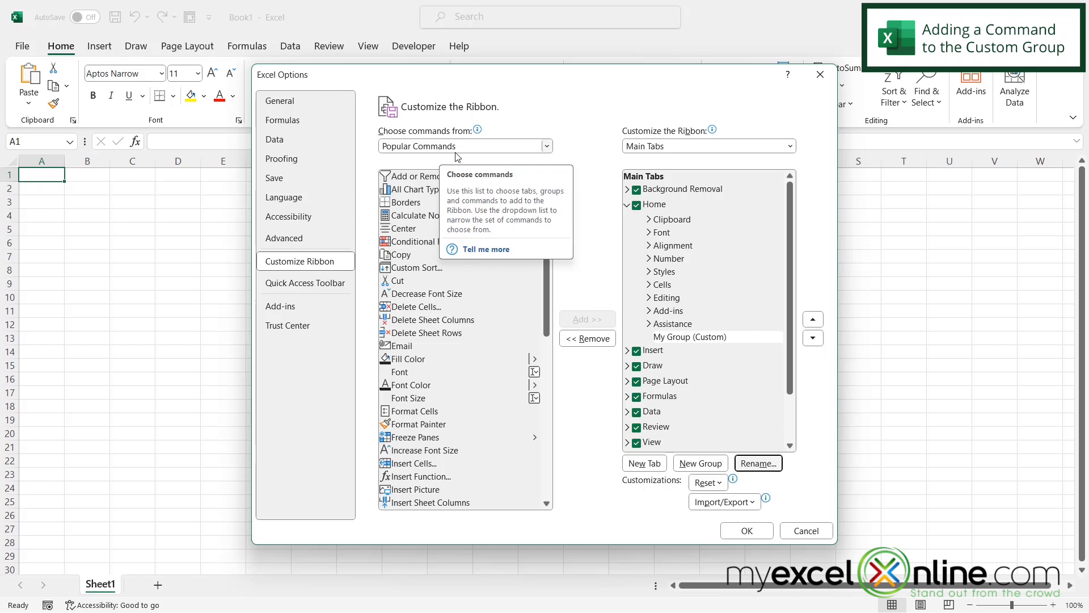
pyautogui.click(547, 147)
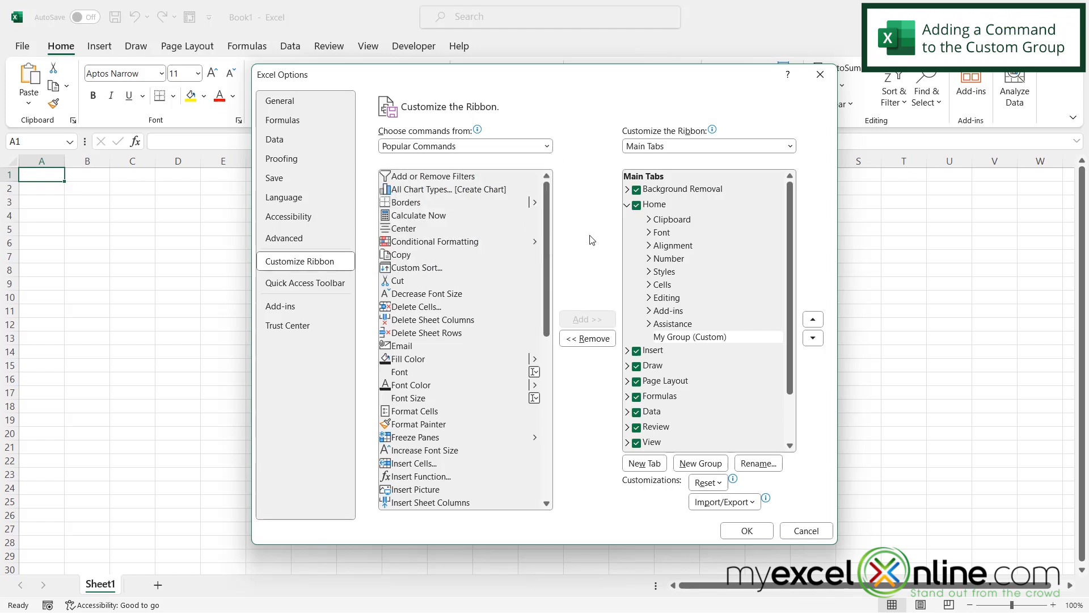
pyautogui.click(464, 147)
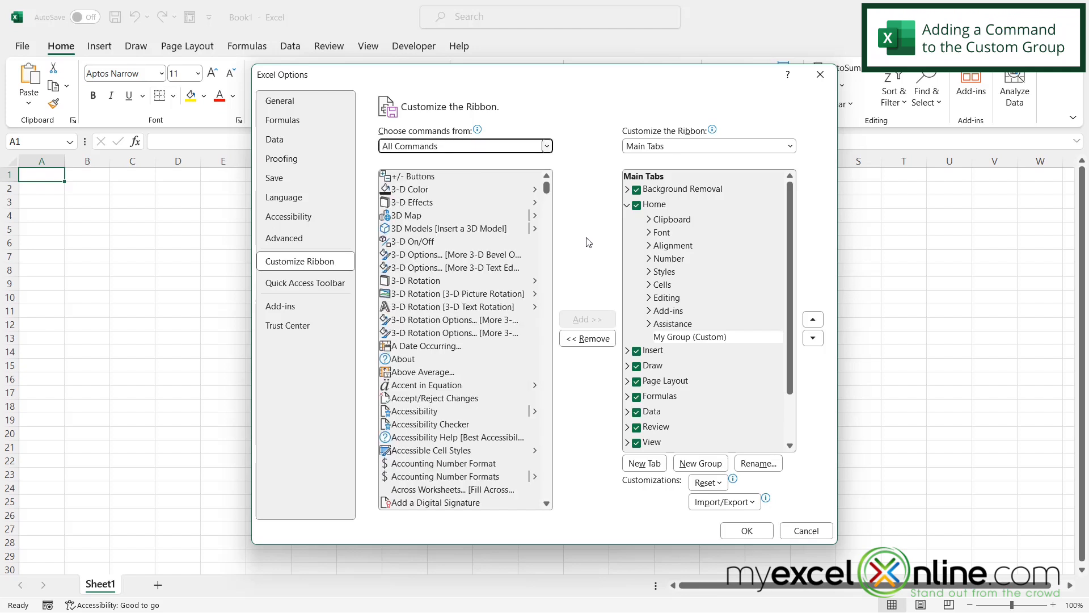
pyautogui.moveTo(475, 410)
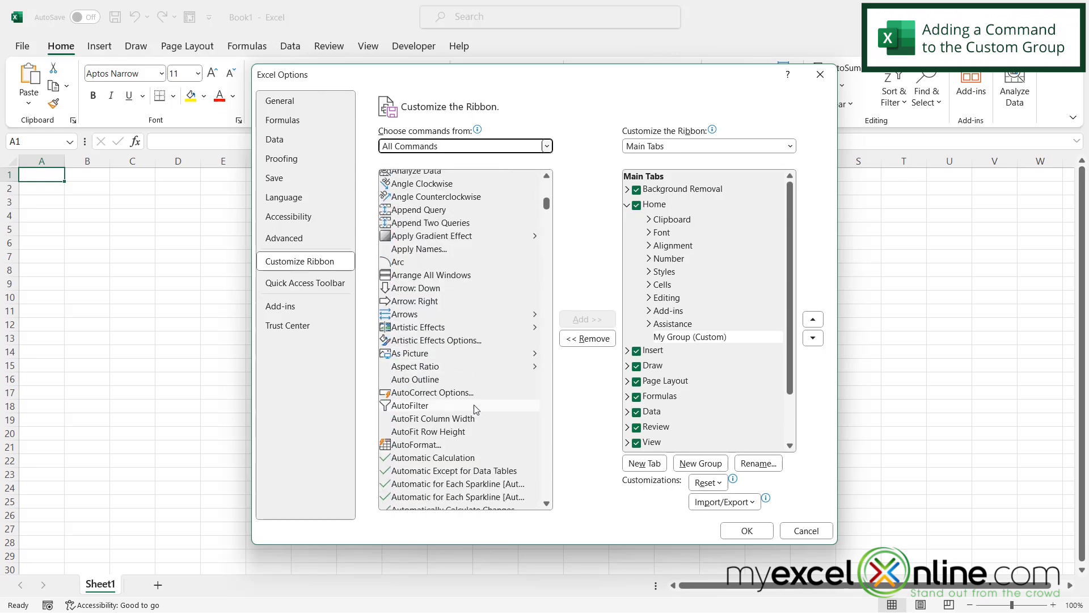
pyautogui.scroll(-3)
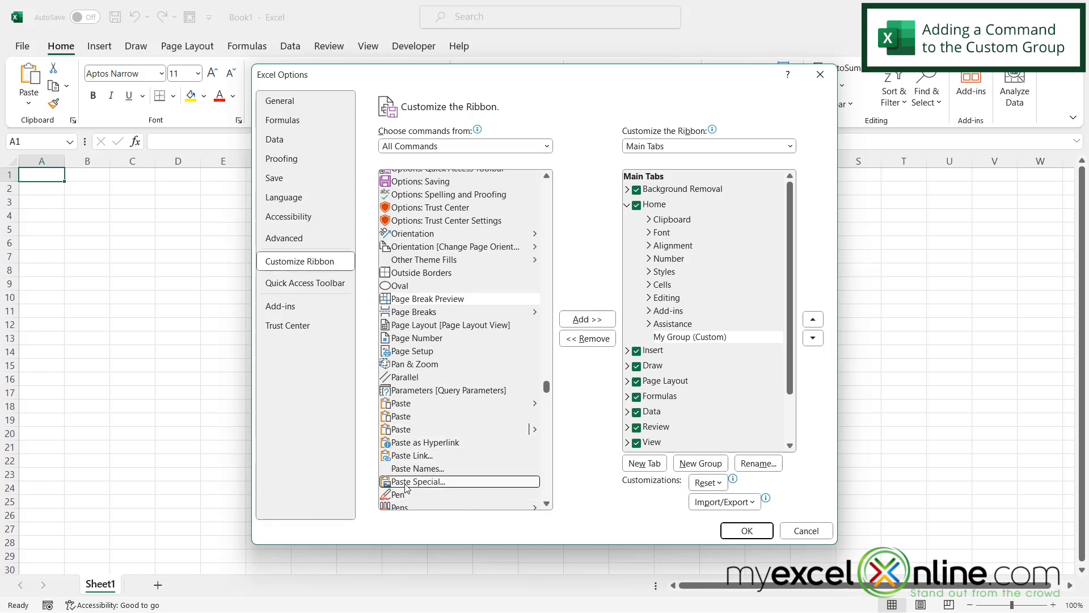
# Step: Add Paste Special... into My Group on the Home tab
pyautogui.click(419, 481)
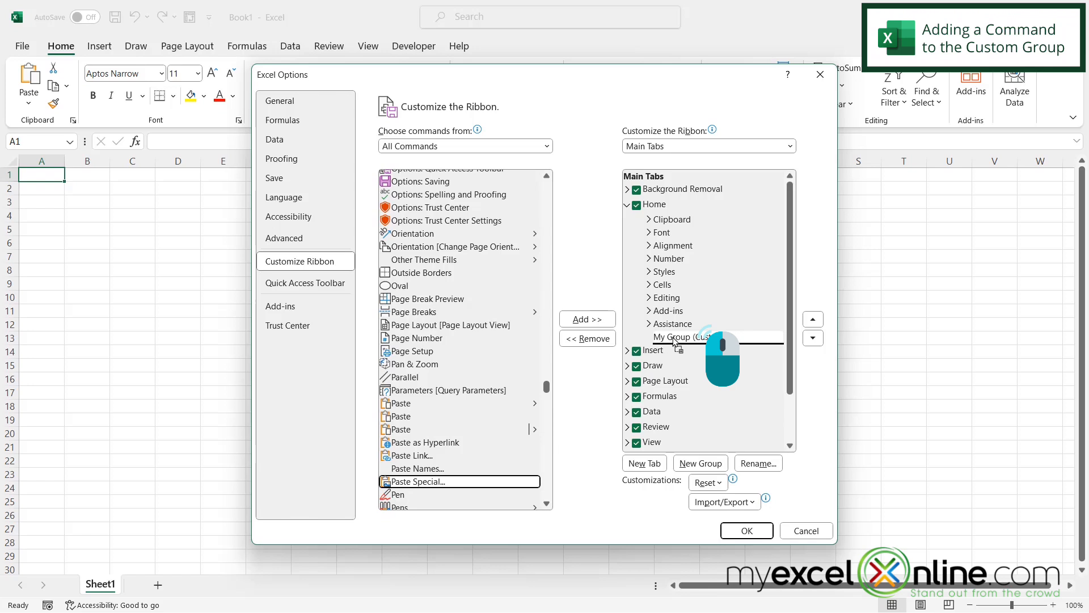
pyautogui.click(587, 319)
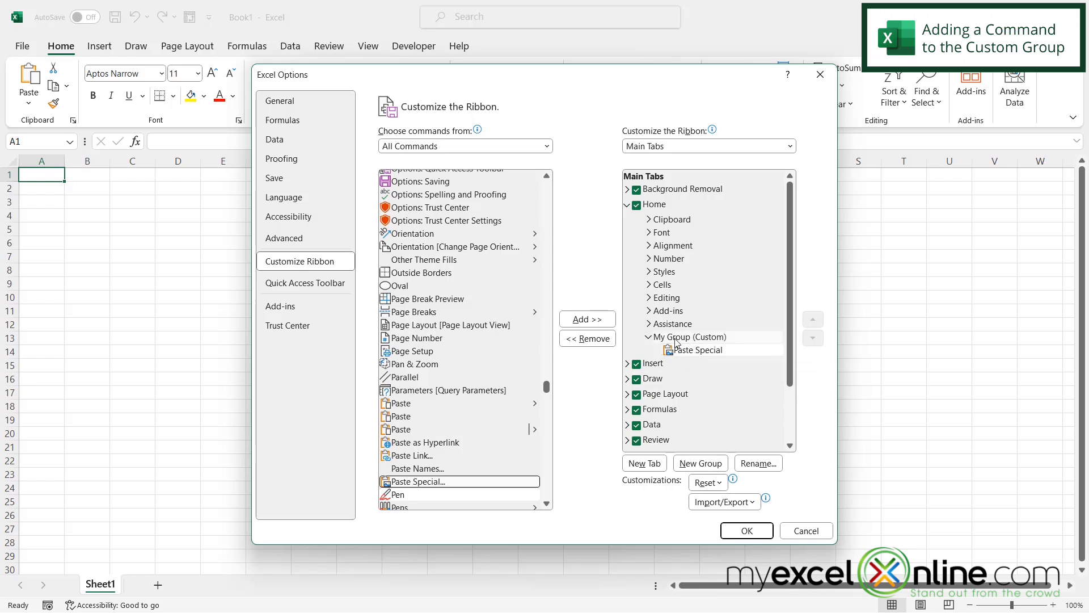
pyautogui.click(745, 530)
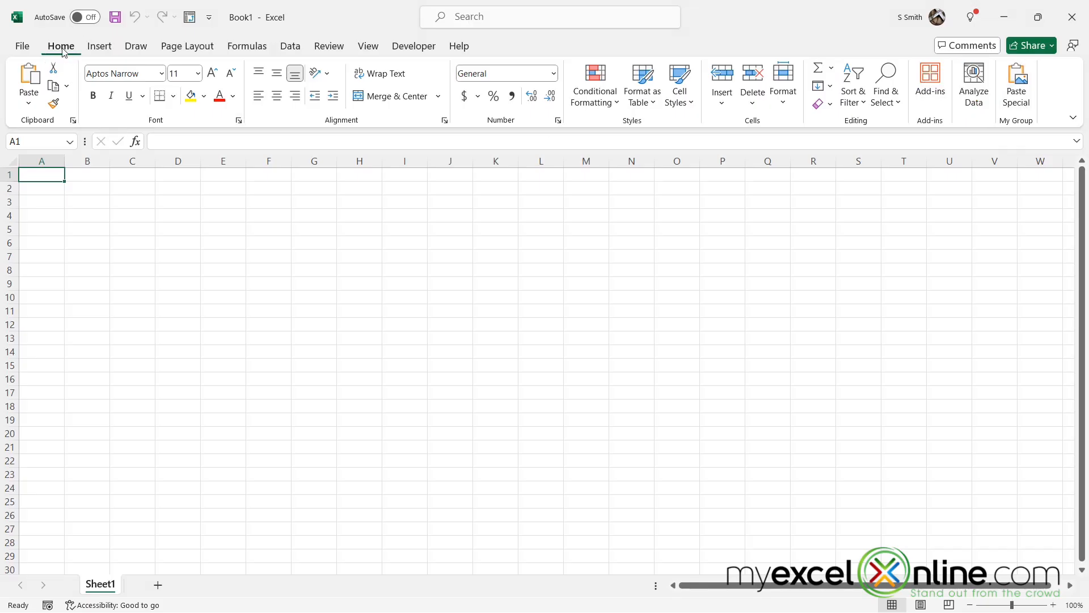
# Step: Try the new Paste Special command from My Group, then cancel its dialog
pyautogui.click(1016, 82)
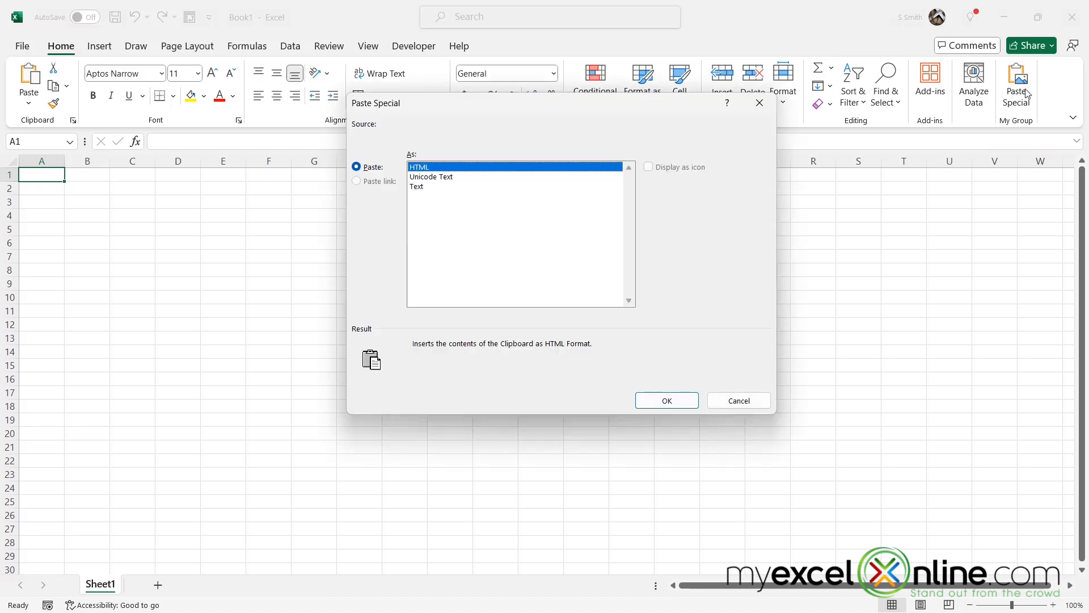
pyautogui.moveTo(438, 250)
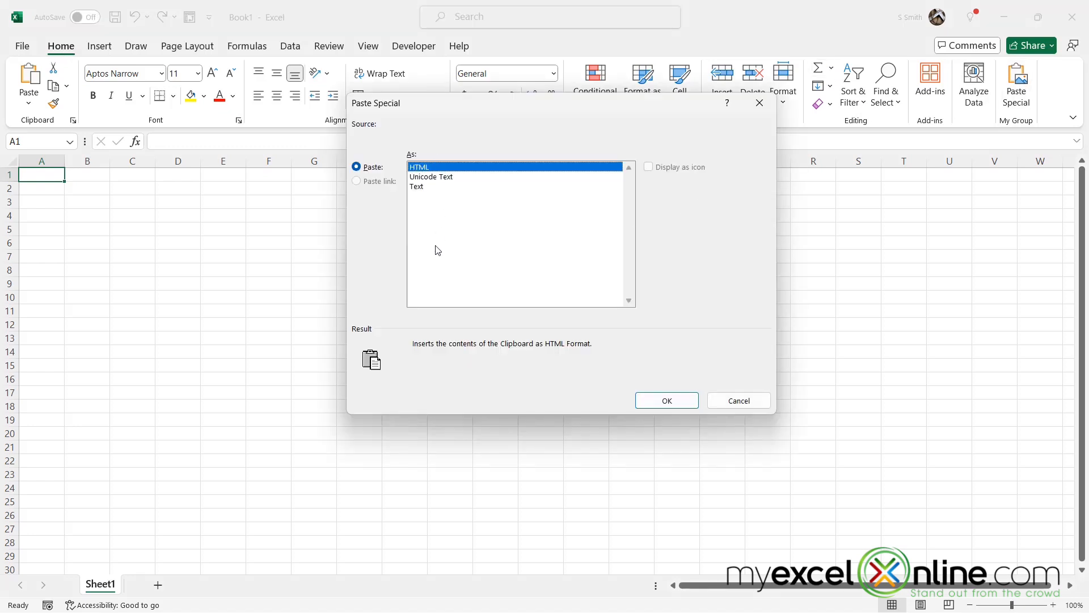
pyautogui.moveTo(739, 401)
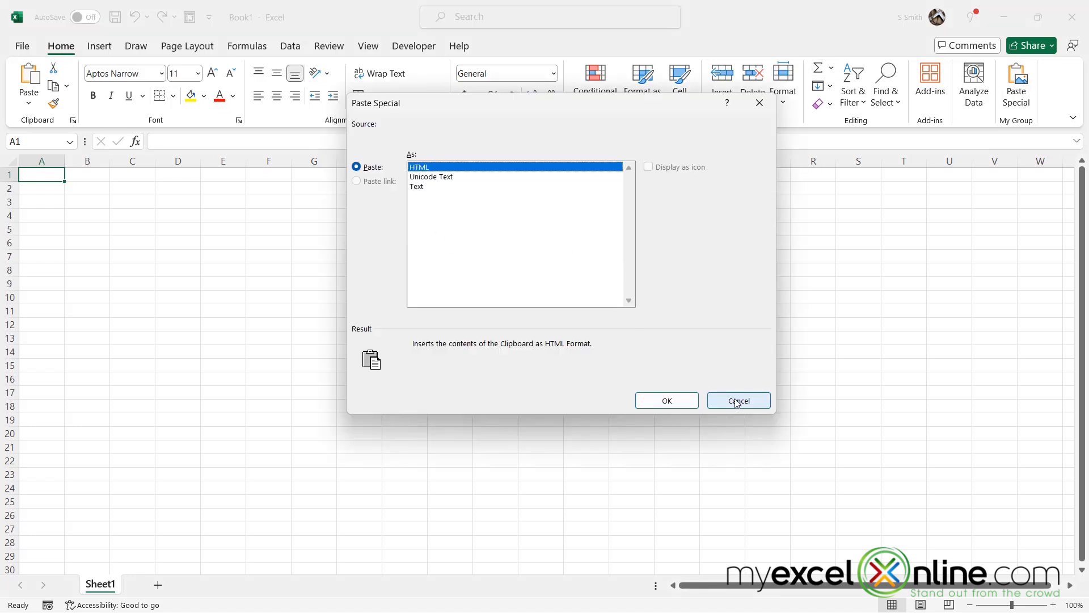
pyautogui.click(737, 401)
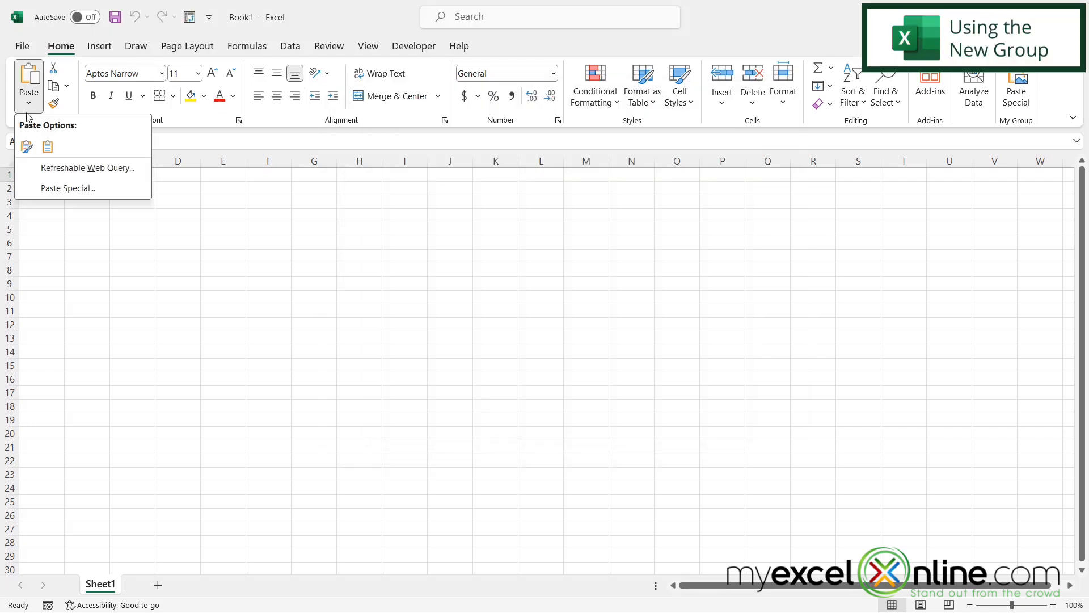
pyautogui.moveTo(67, 187)
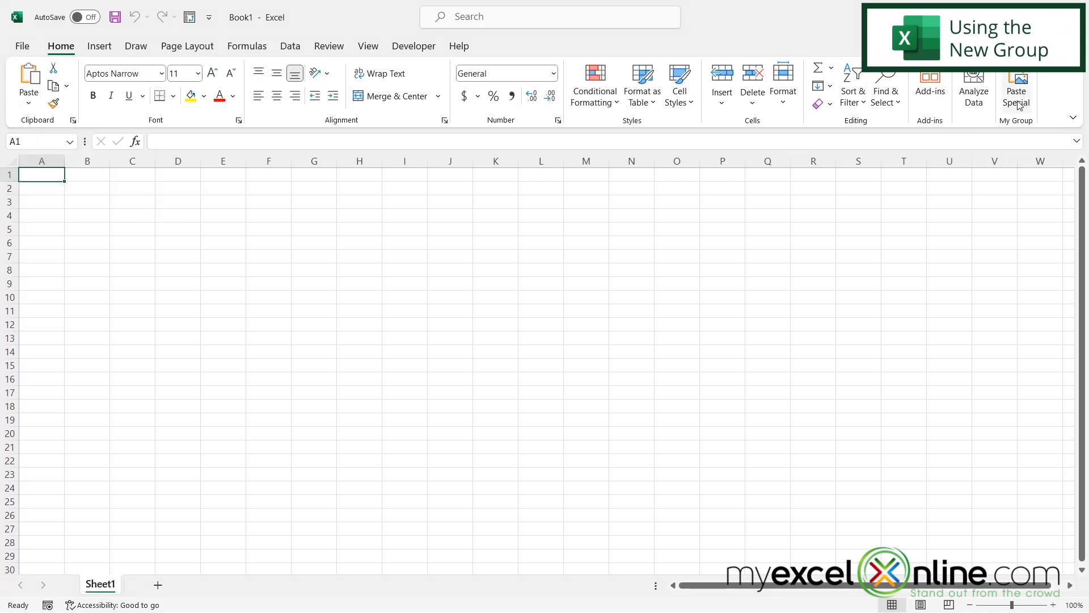
pyautogui.moveTo(1015, 88)
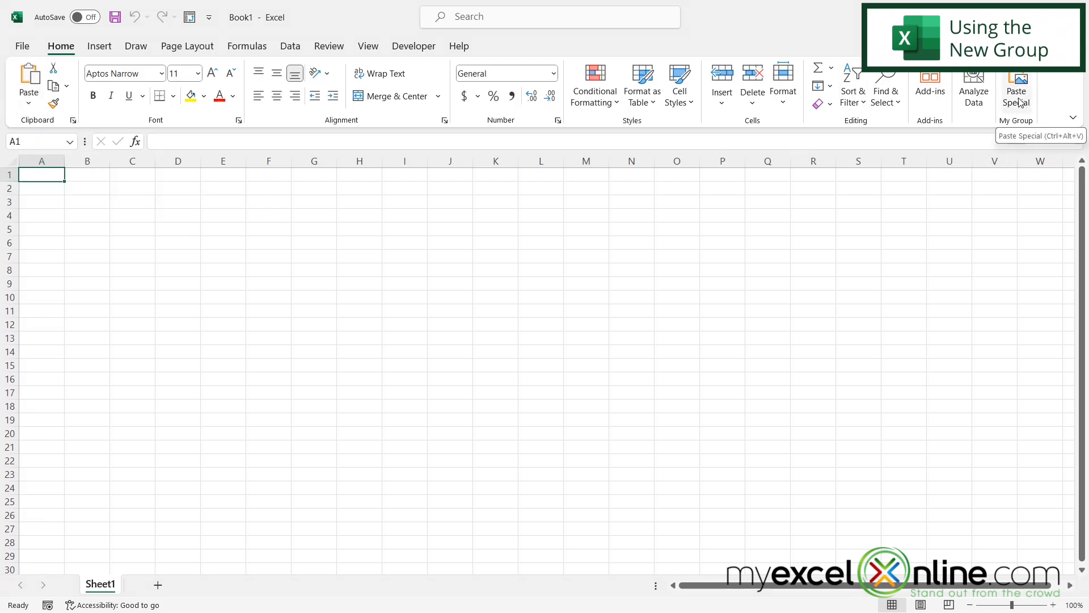